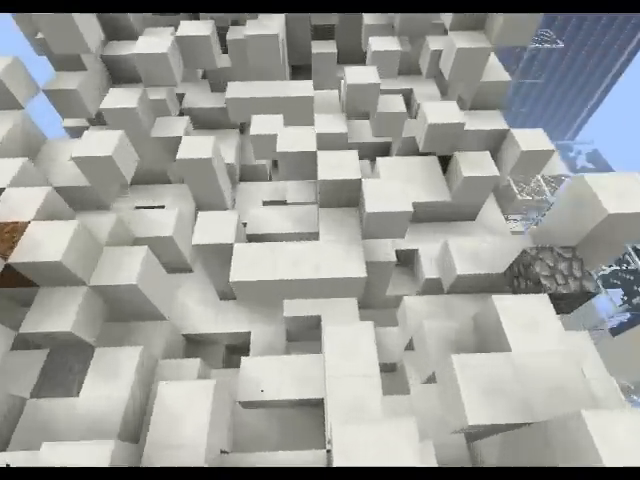
mouse_move(320, 240)
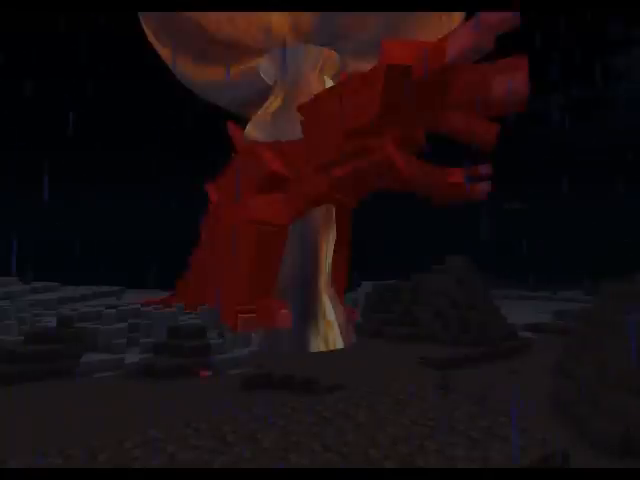
mouse_move(320, 240)
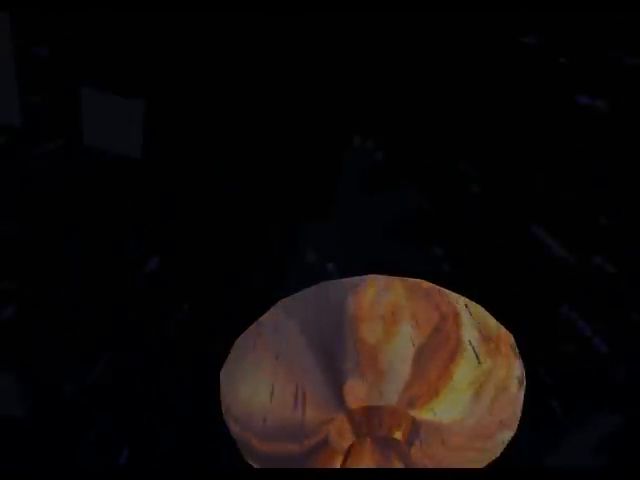